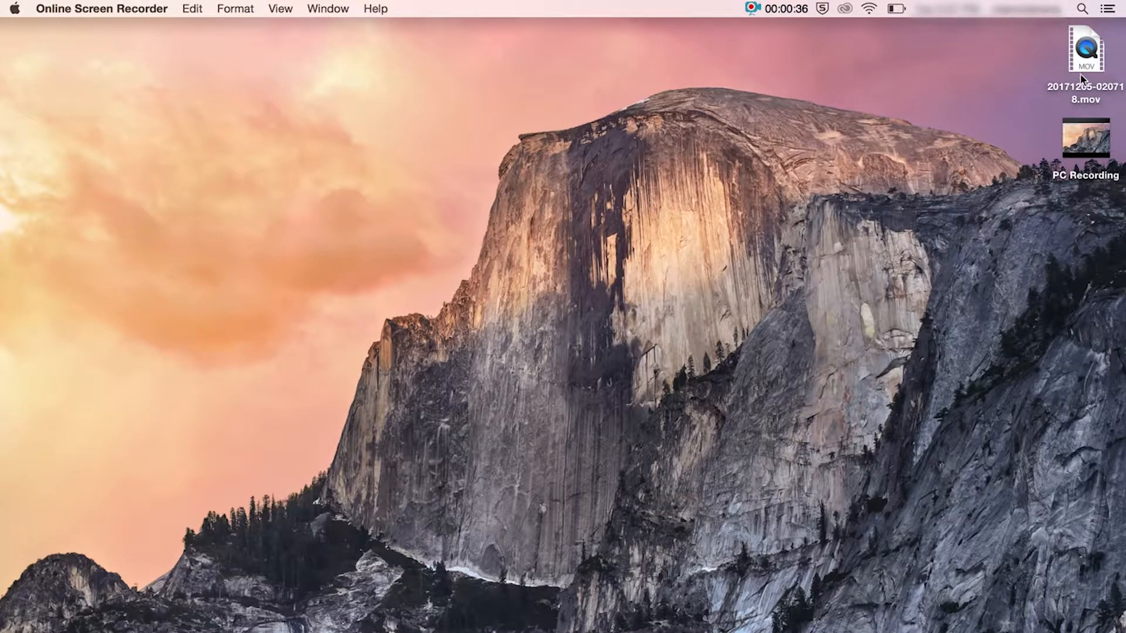
Step: Start a New Screen Recording from the File menu in QuickTime Player
{"action": "left_click", "coordinate": [1083, 8]}
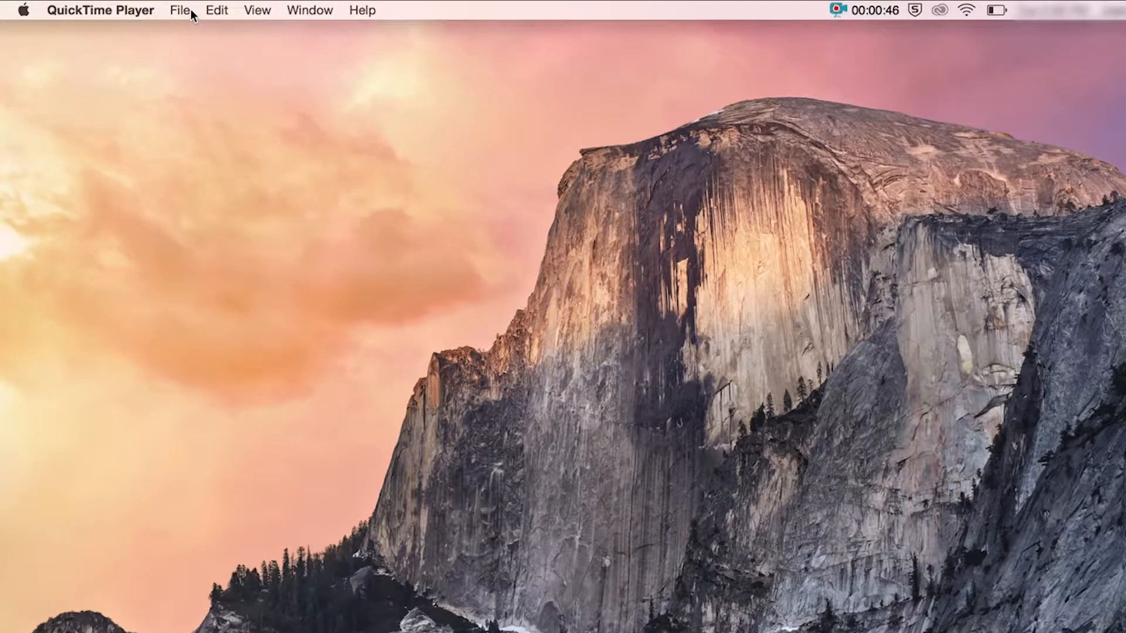
{"action": "left_click", "coordinate": [178, 11]}
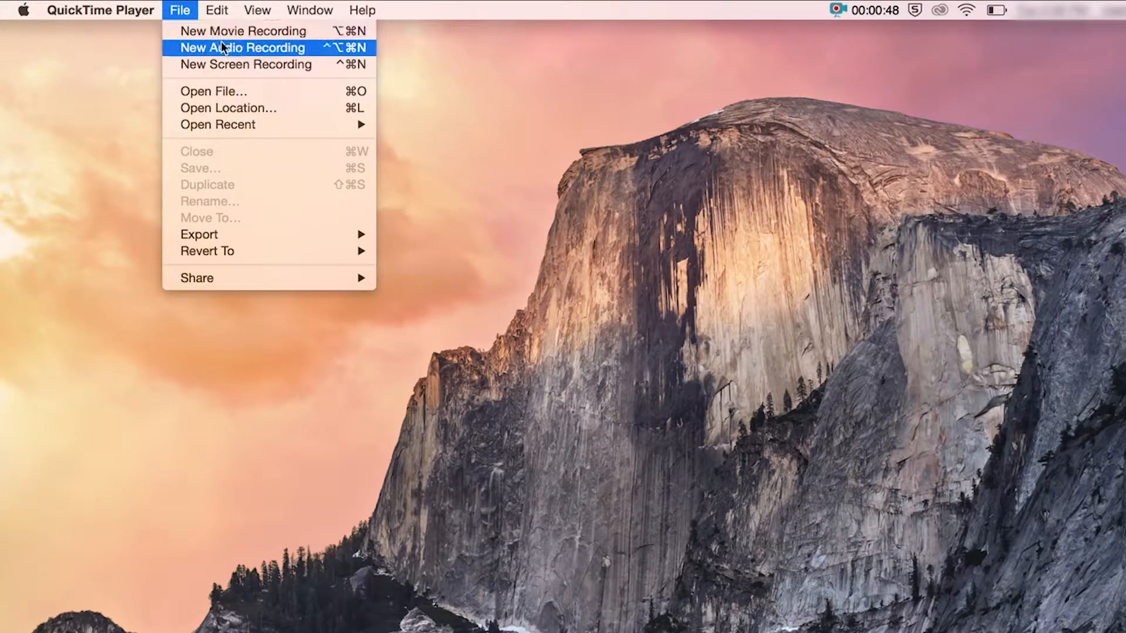
{"action": "mouse_move", "coordinate": [242, 31]}
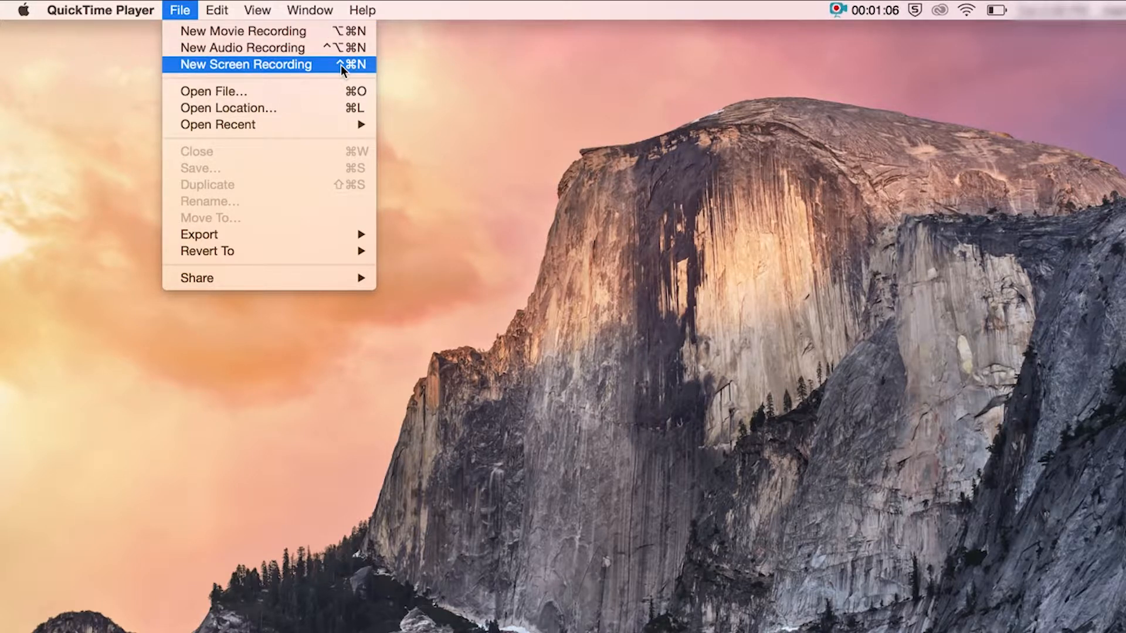
{"action": "mouse_move", "coordinate": [243, 47]}
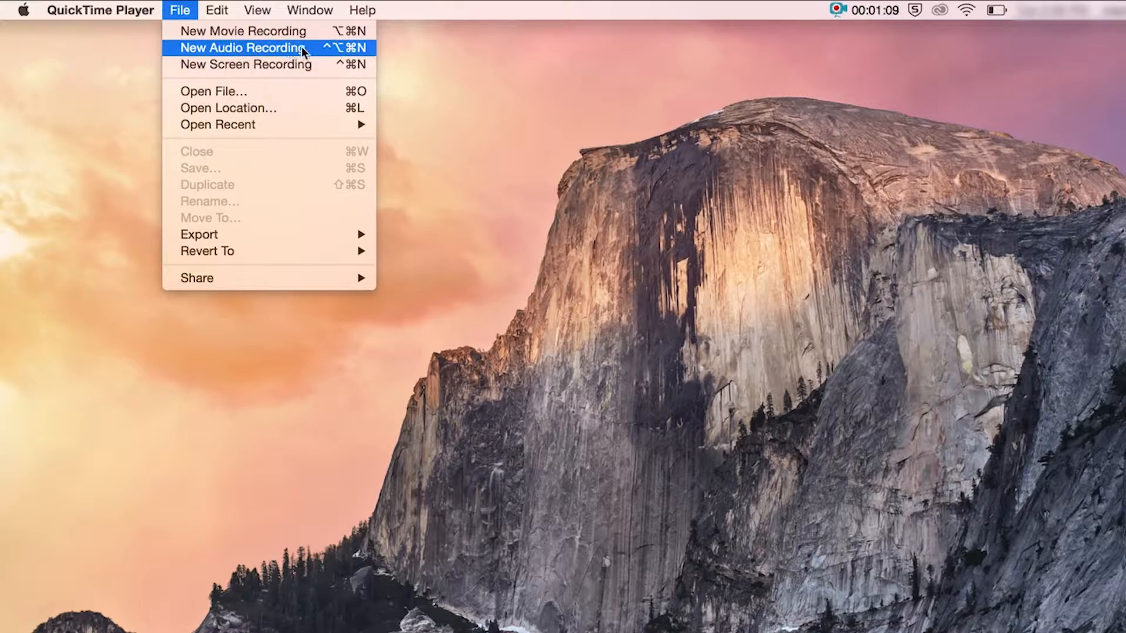
{"action": "left_click", "coordinate": [245, 63]}
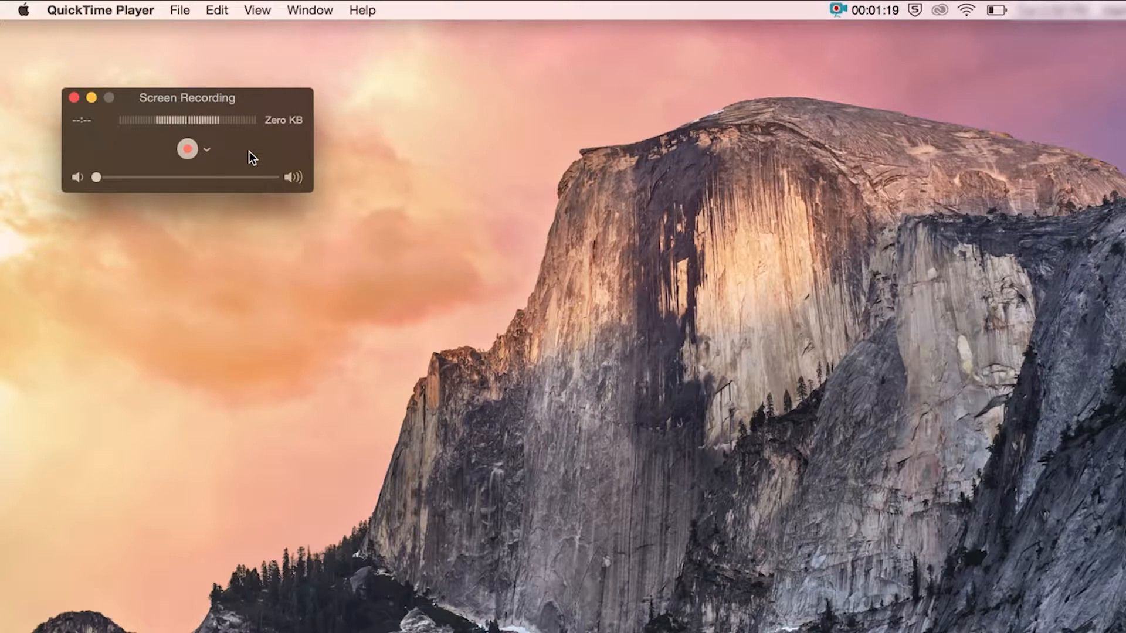
Step: Choose the AT2020 USB microphone as the screen recording's audio input
{"action": "left_click_drag", "start_coordinate": [186, 97], "coordinate": [251, 120]}
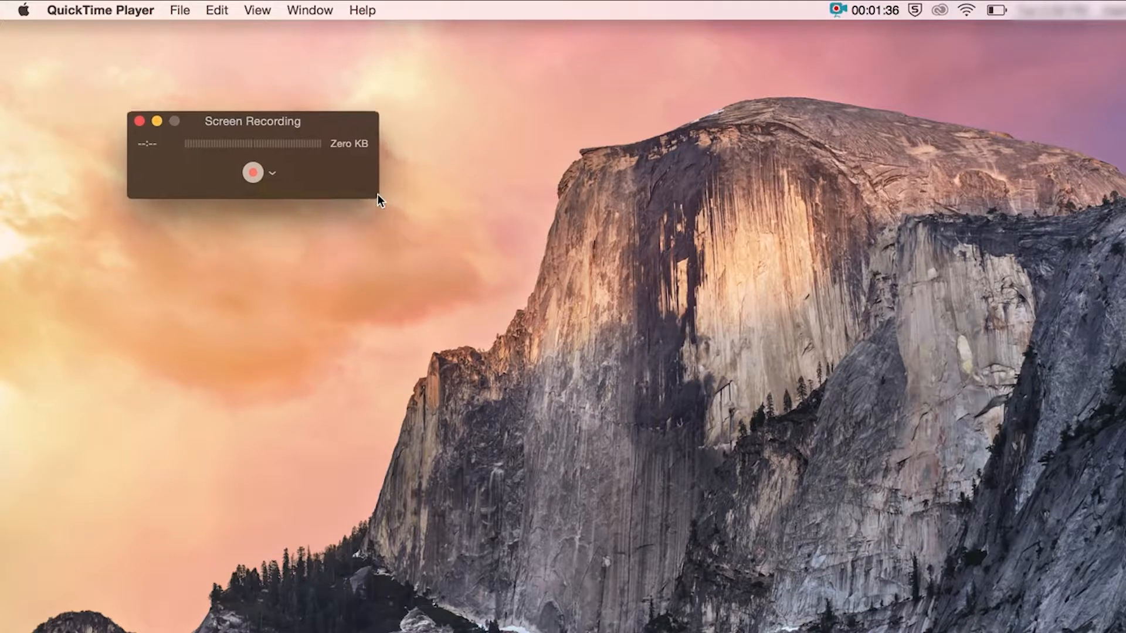
{"action": "left_click", "coordinate": [271, 172]}
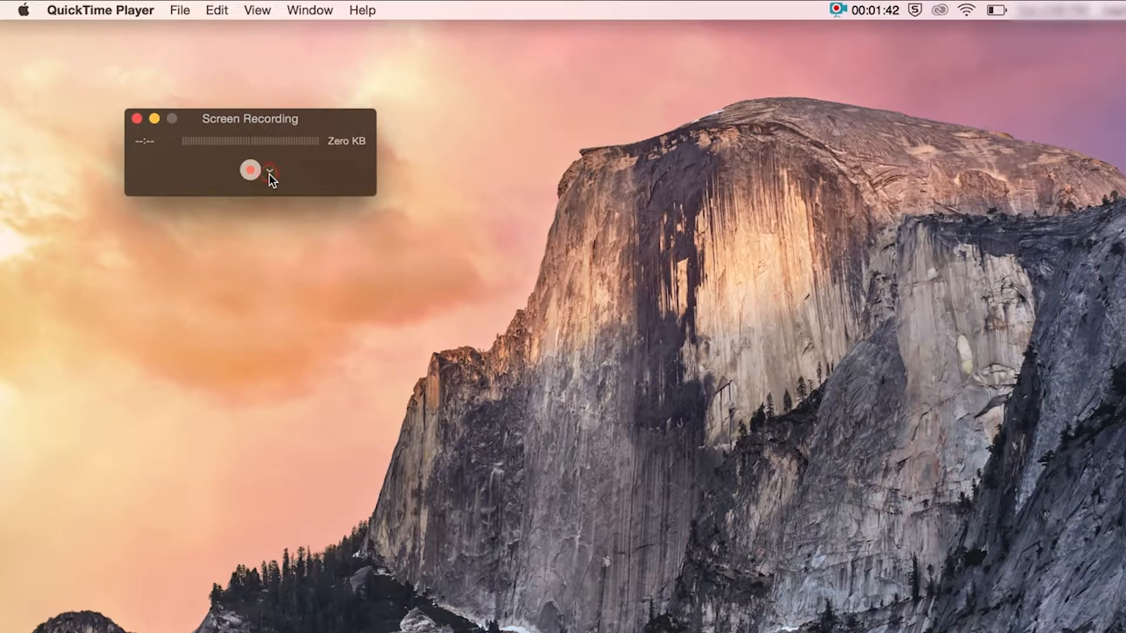
{"action": "left_click", "coordinate": [271, 171]}
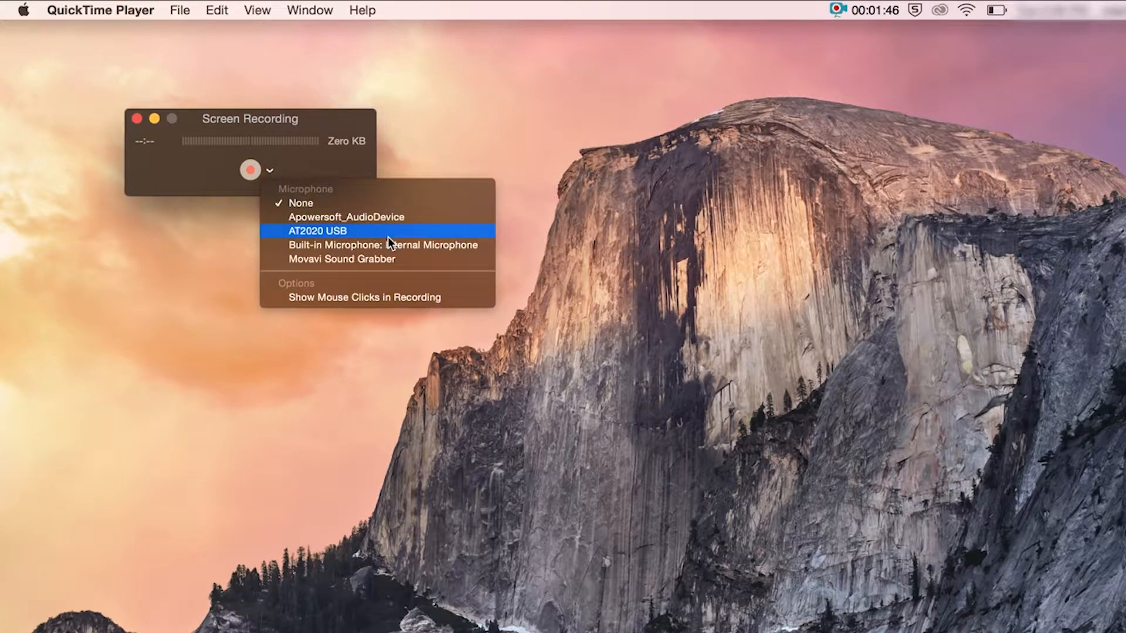
{"action": "left_click", "coordinate": [317, 231]}
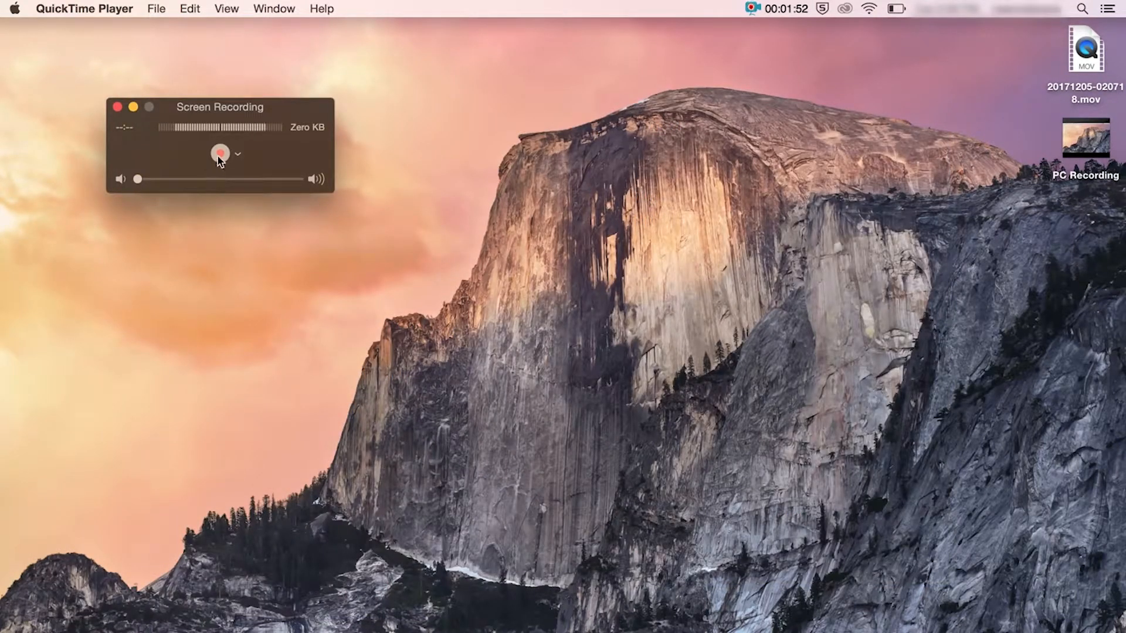
Step: Begin capturing the full screen
{"action": "left_click", "coordinate": [219, 153]}
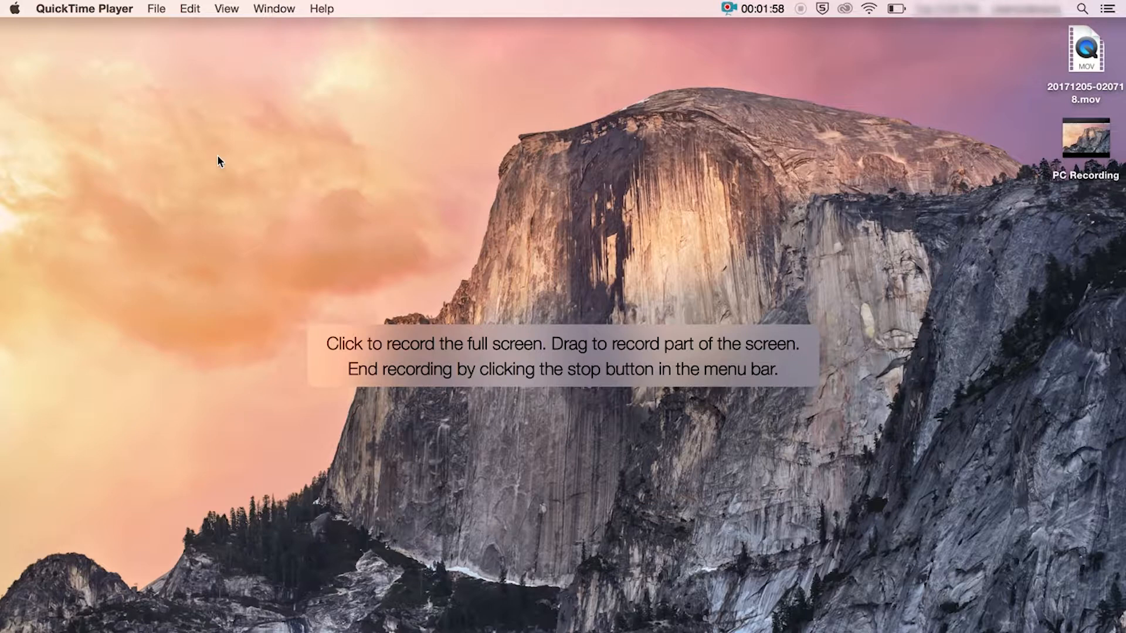
{"action": "mouse_move", "coordinate": [432, 251]}
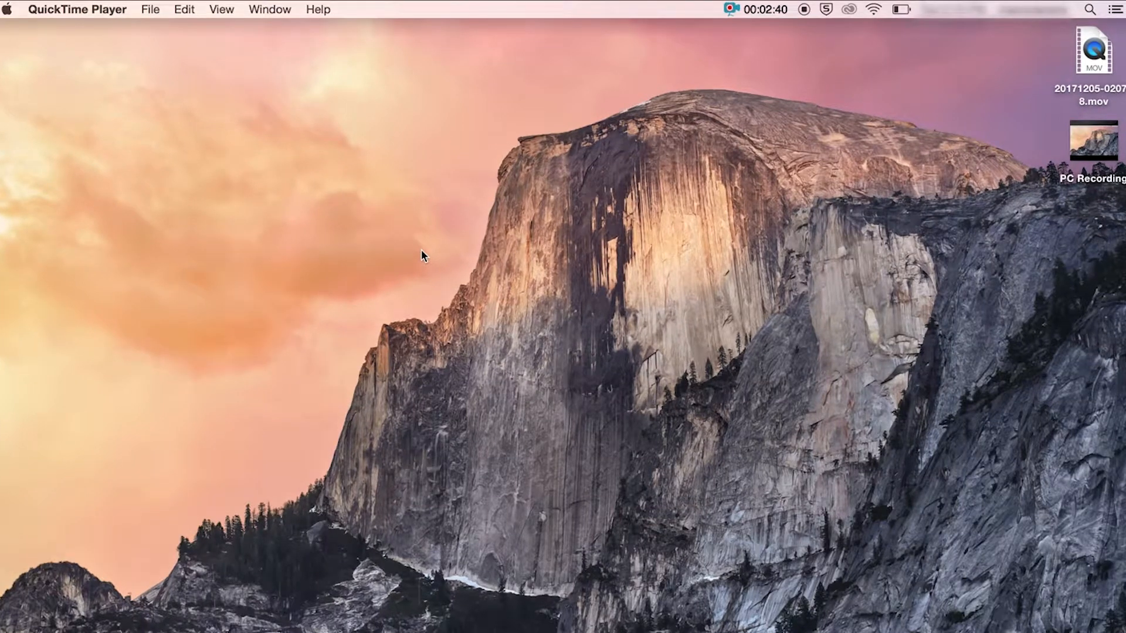
{"action": "mouse_move", "coordinate": [784, 27]}
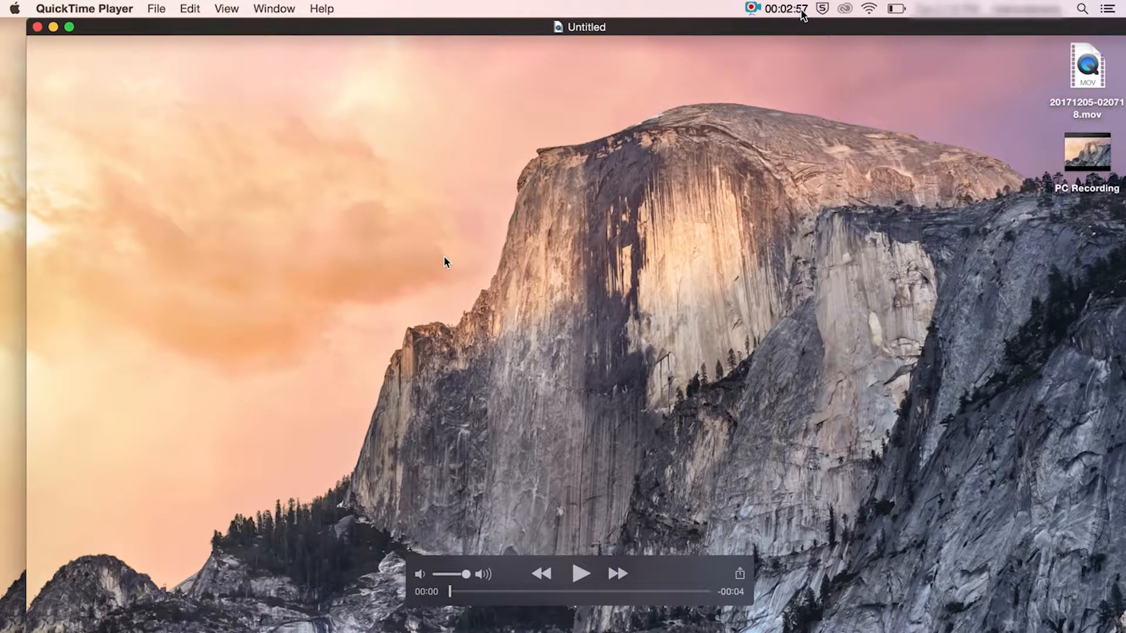
{"action": "mouse_move", "coordinate": [258, 54]}
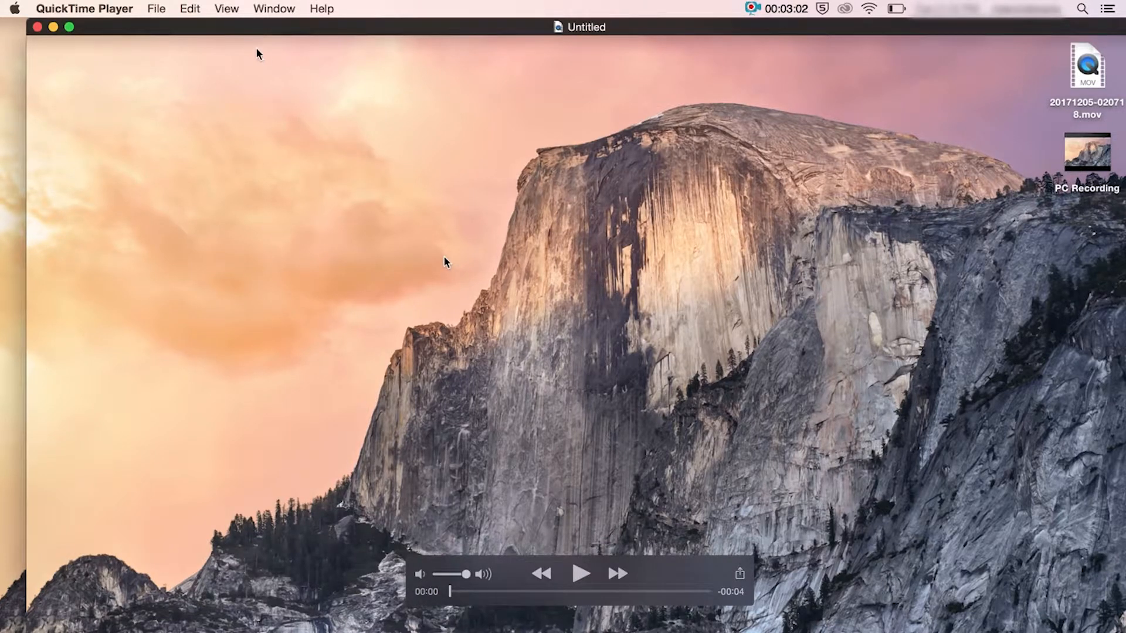
Step: Export the untitled screen recording at 1080p and save it to the Desktop
{"action": "left_click", "coordinate": [156, 8]}
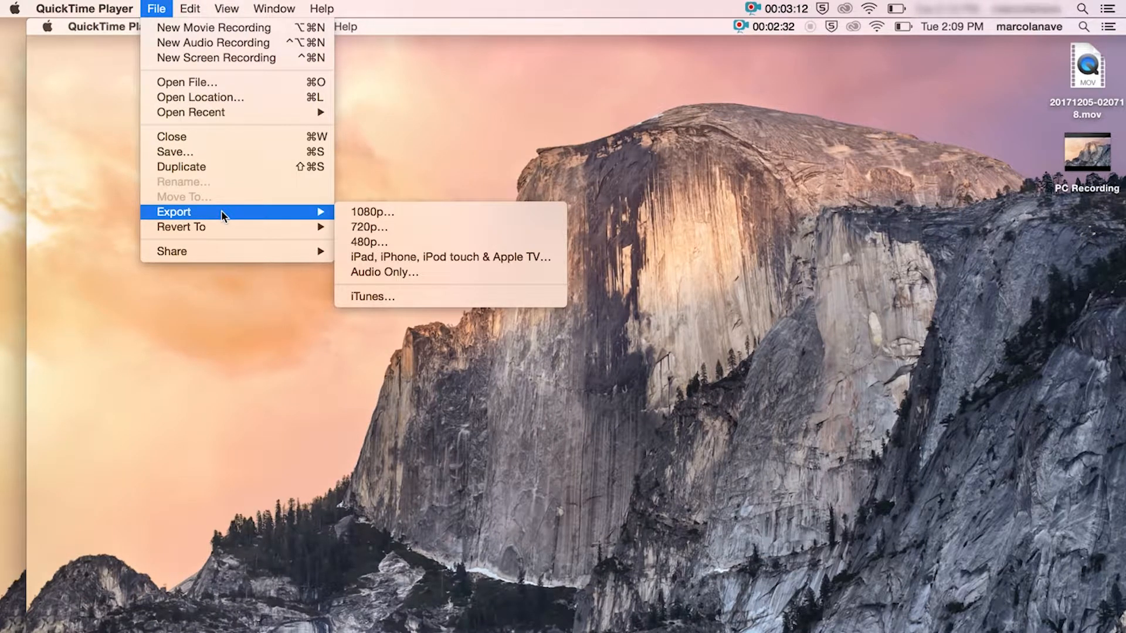
{"action": "mouse_move", "coordinate": [472, 205]}
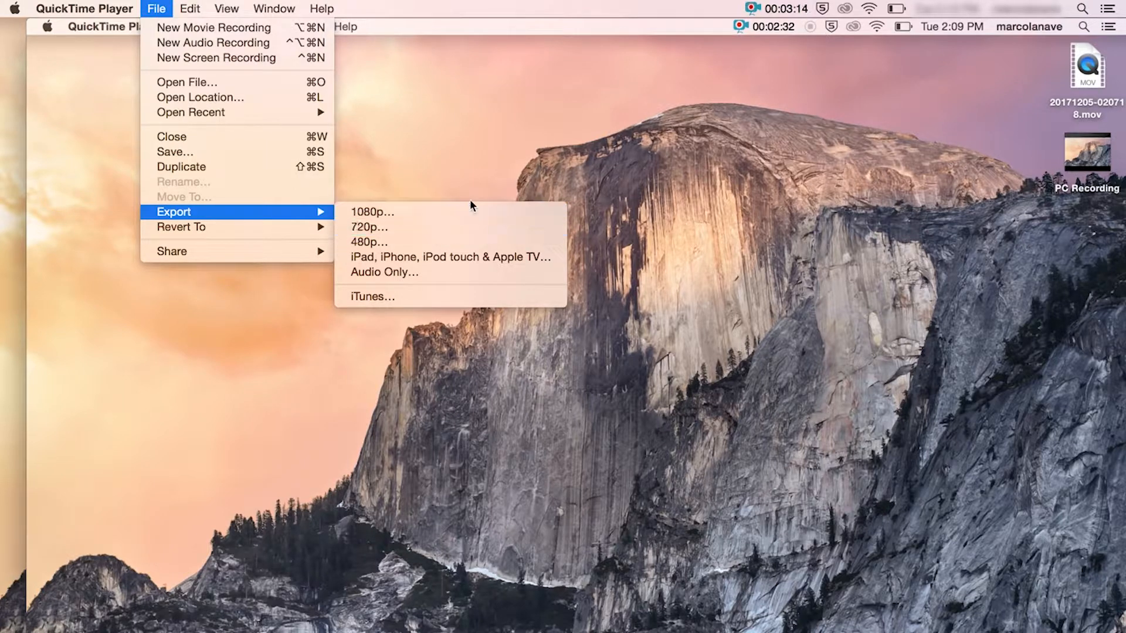
{"action": "mouse_move", "coordinate": [453, 211]}
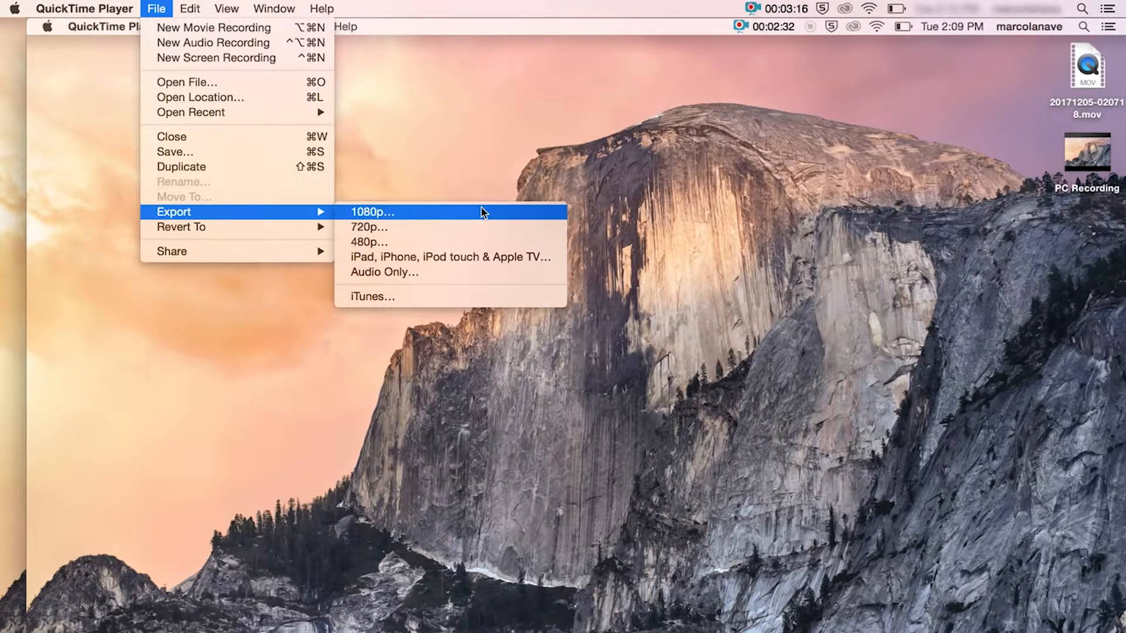
{"action": "left_click", "coordinate": [372, 211]}
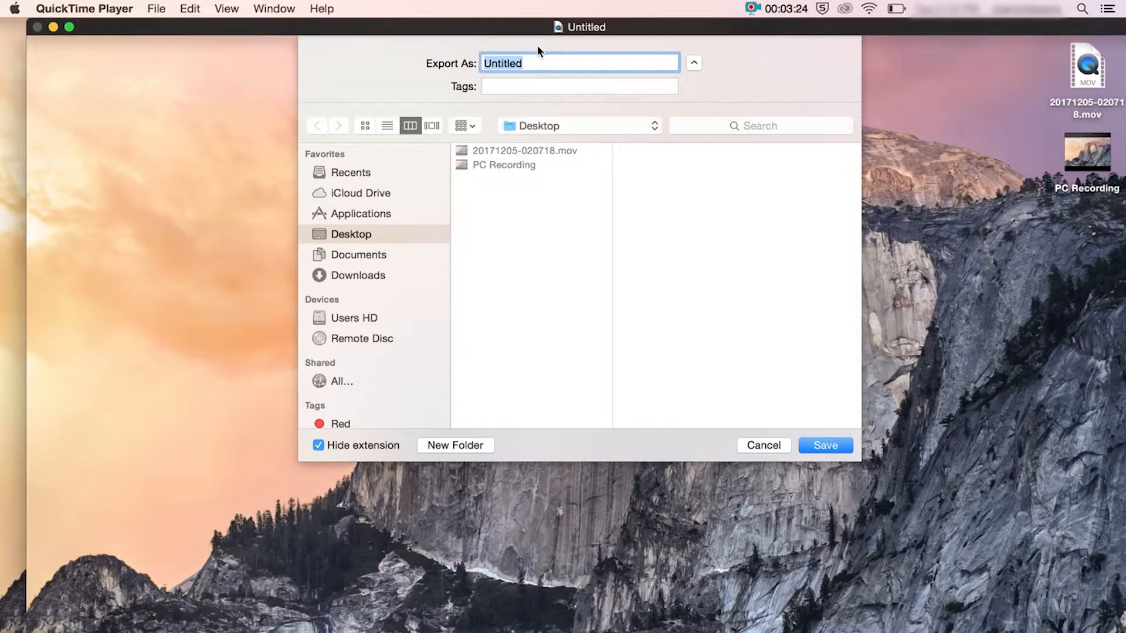
{"action": "left_click", "coordinate": [824, 445]}
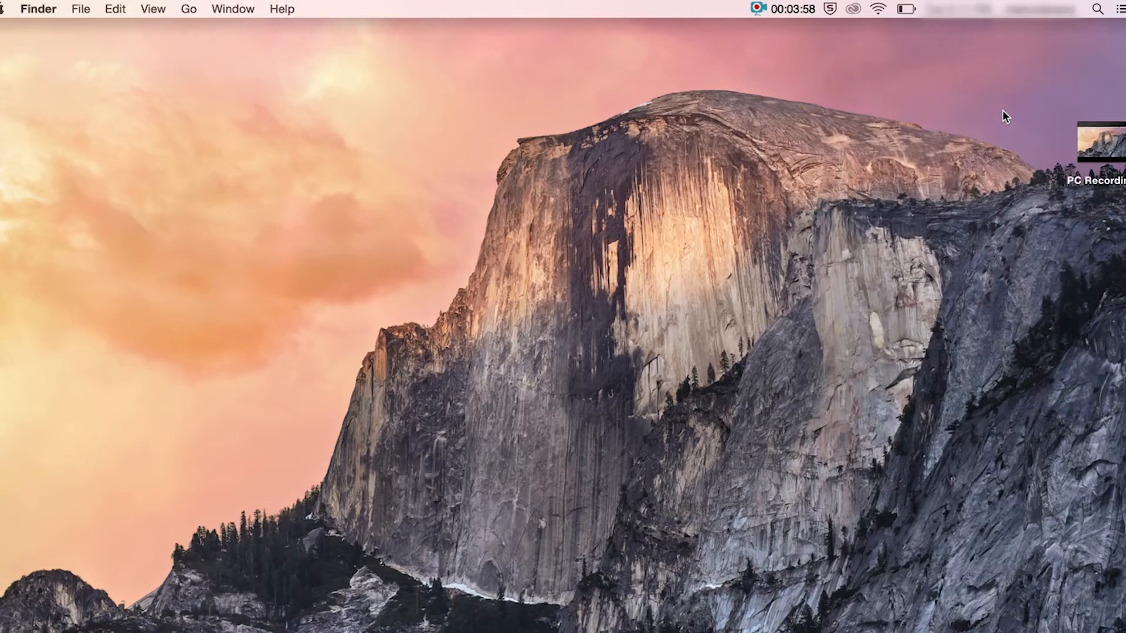
{"action": "mouse_move", "coordinate": [810, 126]}
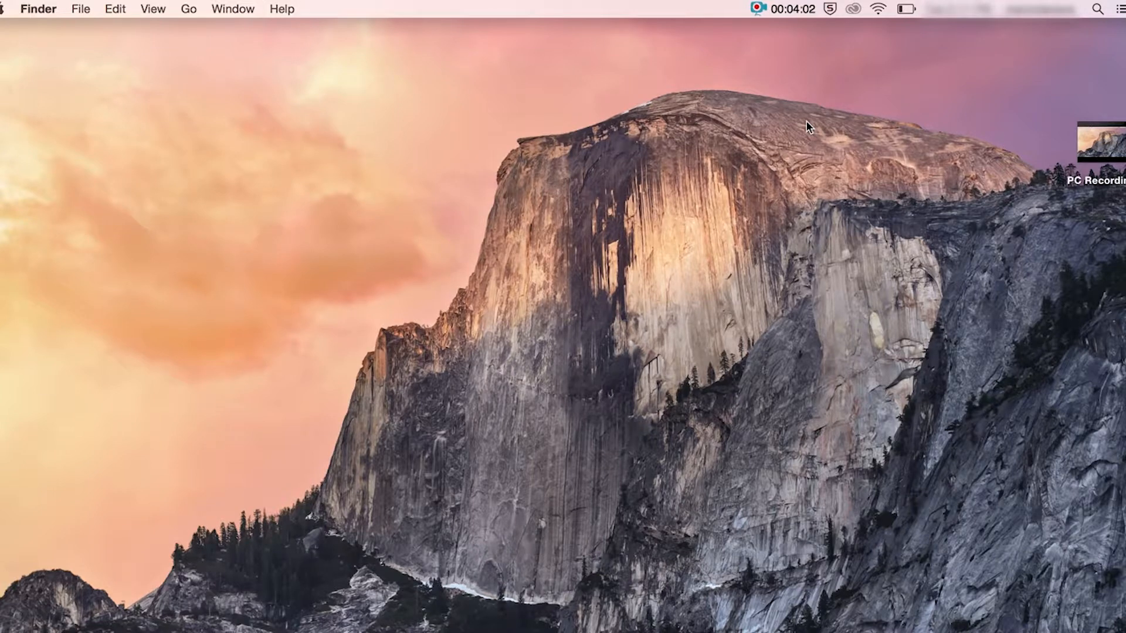
Step: Start a New Audio Recording from the File menu in QuickTime Player
{"action": "left_click", "coordinate": [1097, 11]}
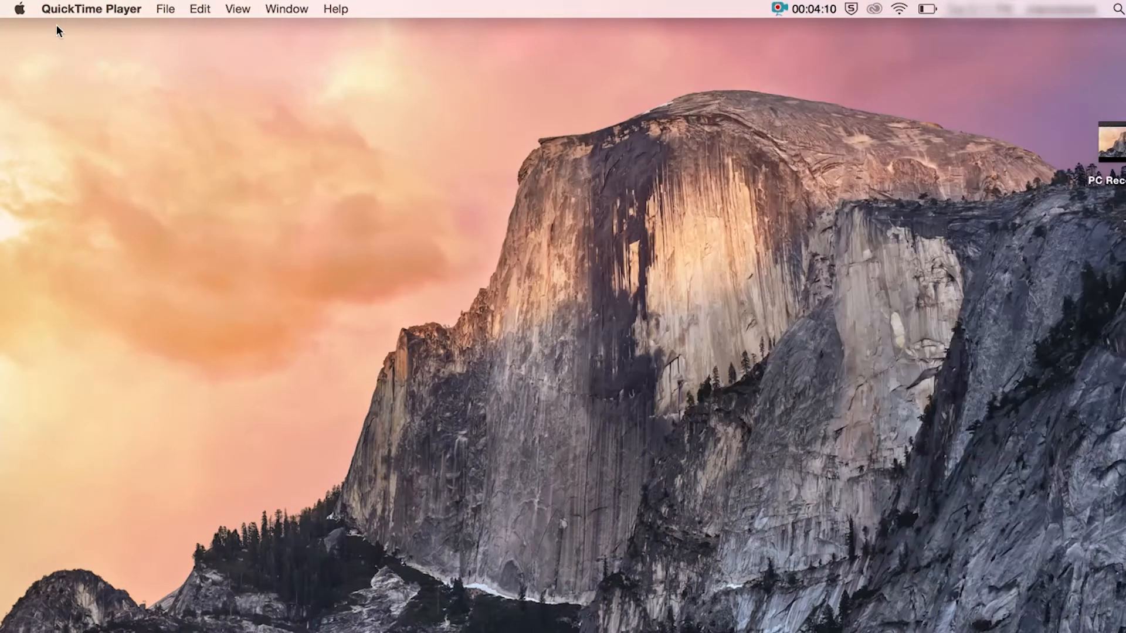
{"action": "left_click", "coordinate": [165, 9]}
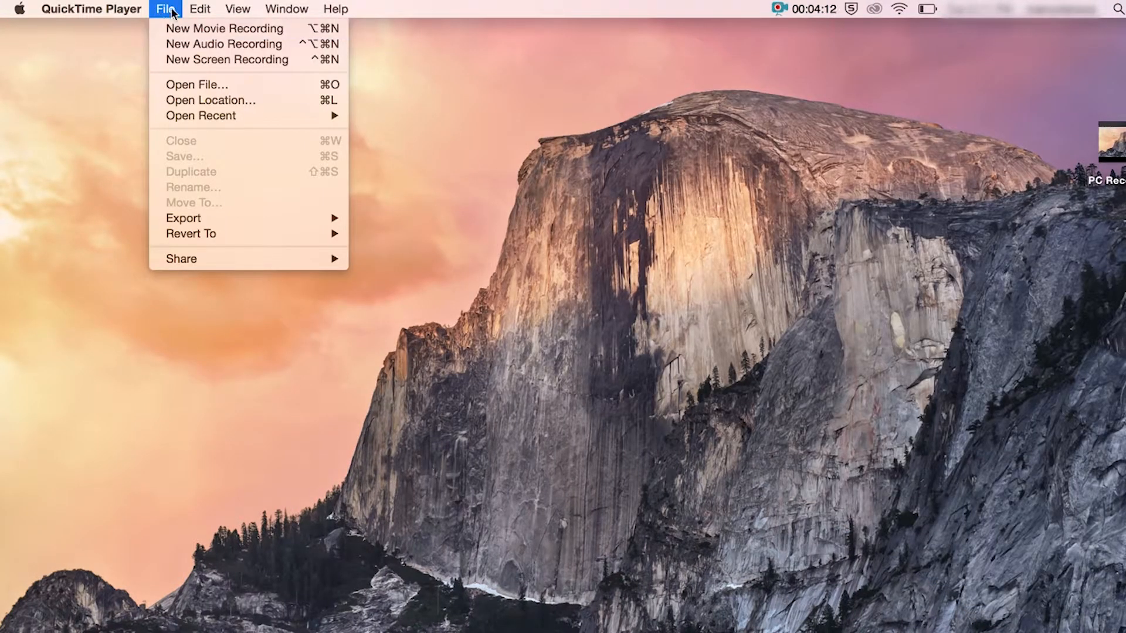
{"action": "left_click", "coordinate": [223, 43]}
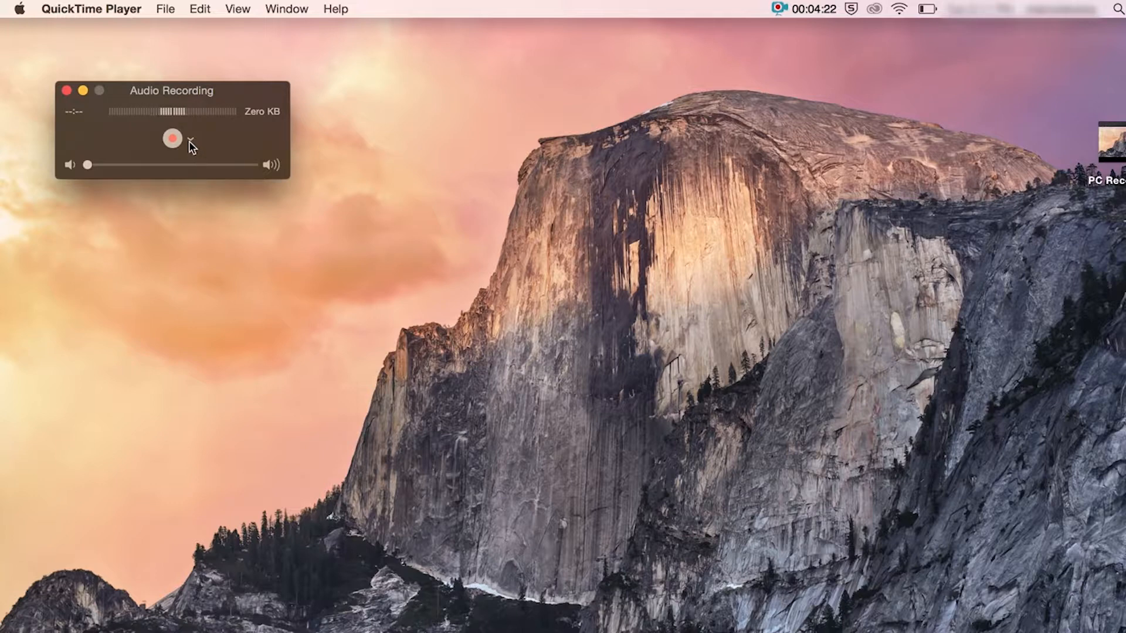
Step: Record a short audio clip at Maximum quality and stop it
{"action": "left_click", "coordinate": [192, 138]}
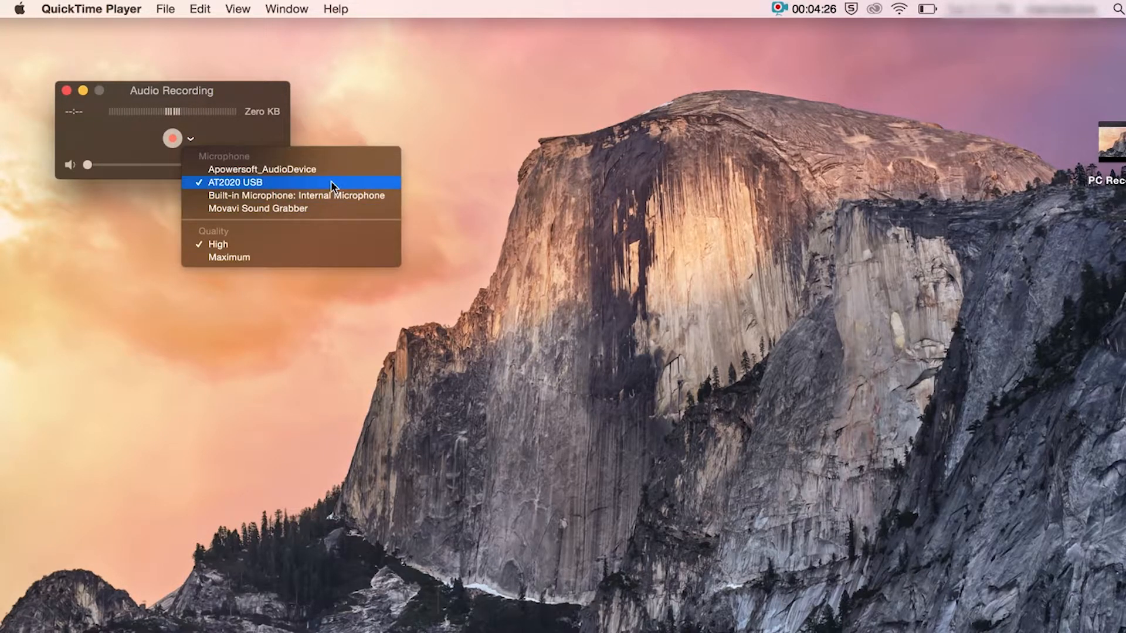
{"action": "mouse_move", "coordinate": [250, 257]}
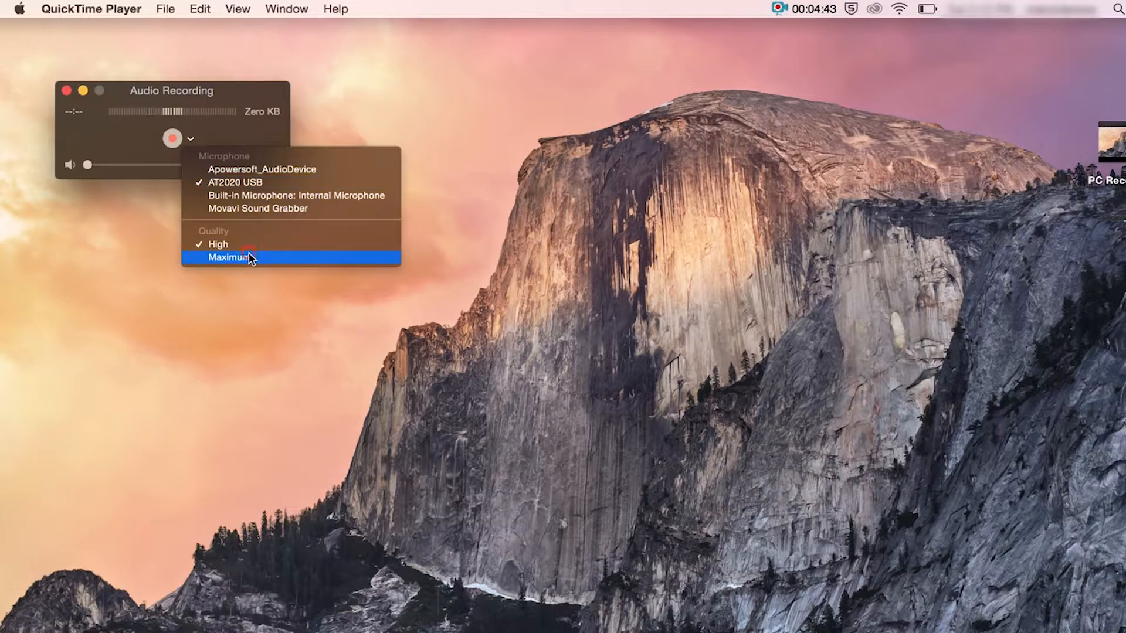
{"action": "left_click", "coordinate": [232, 256]}
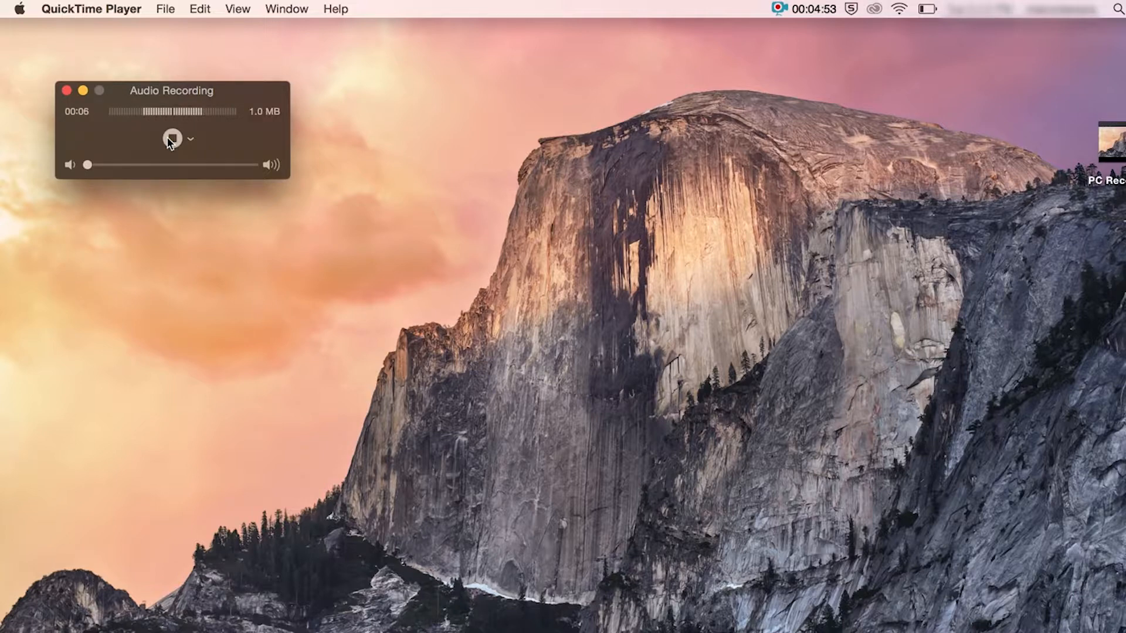
{"action": "left_click", "coordinate": [171, 139]}
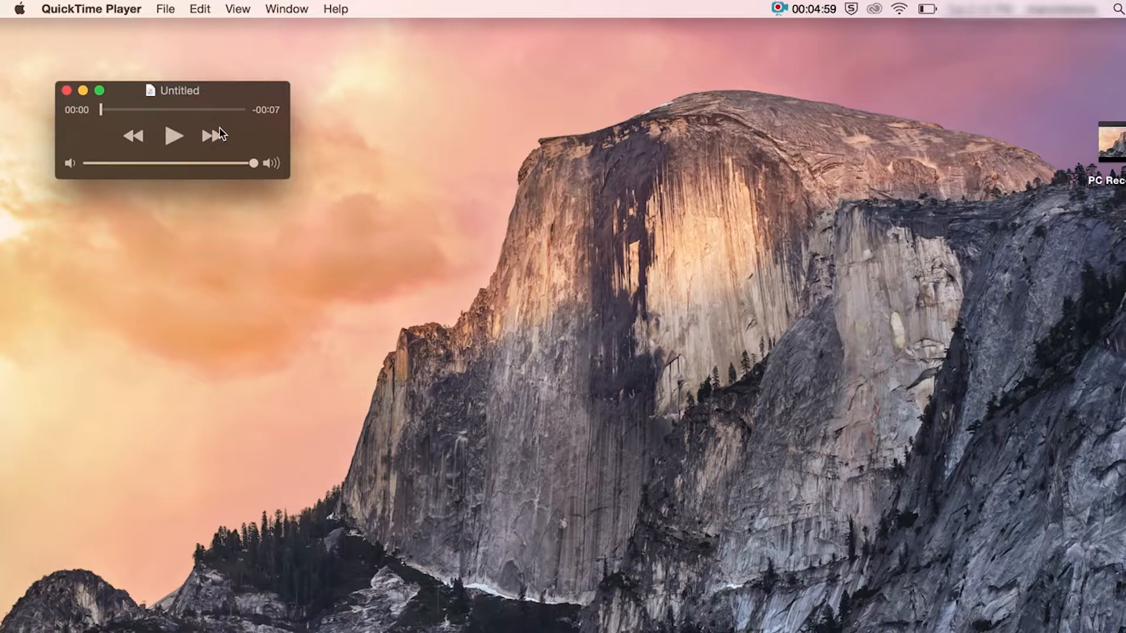
Step: Export the untitled audio clip as Audio Only, reaching its save dialog
{"action": "left_click", "coordinate": [165, 8]}
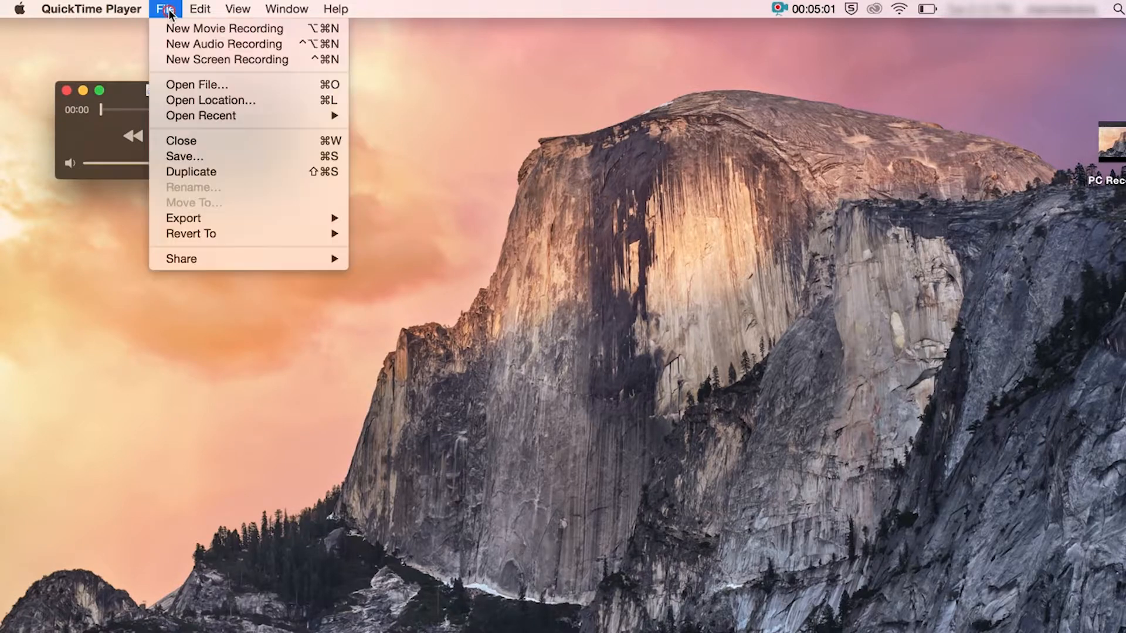
{"action": "mouse_move", "coordinate": [216, 234]}
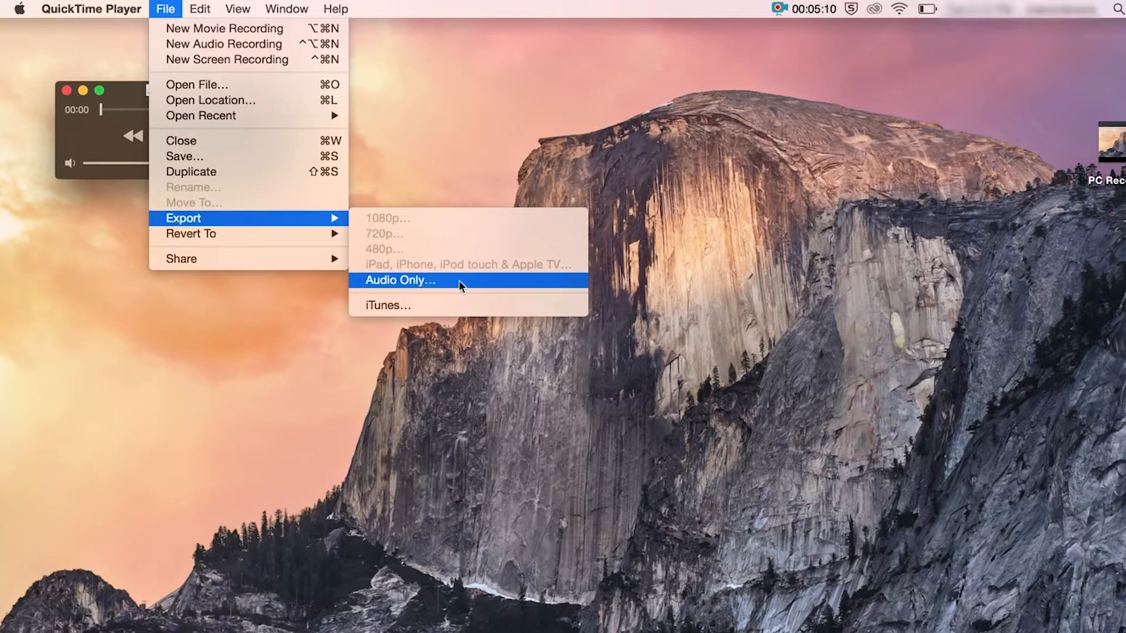
{"action": "left_click", "coordinate": [401, 280]}
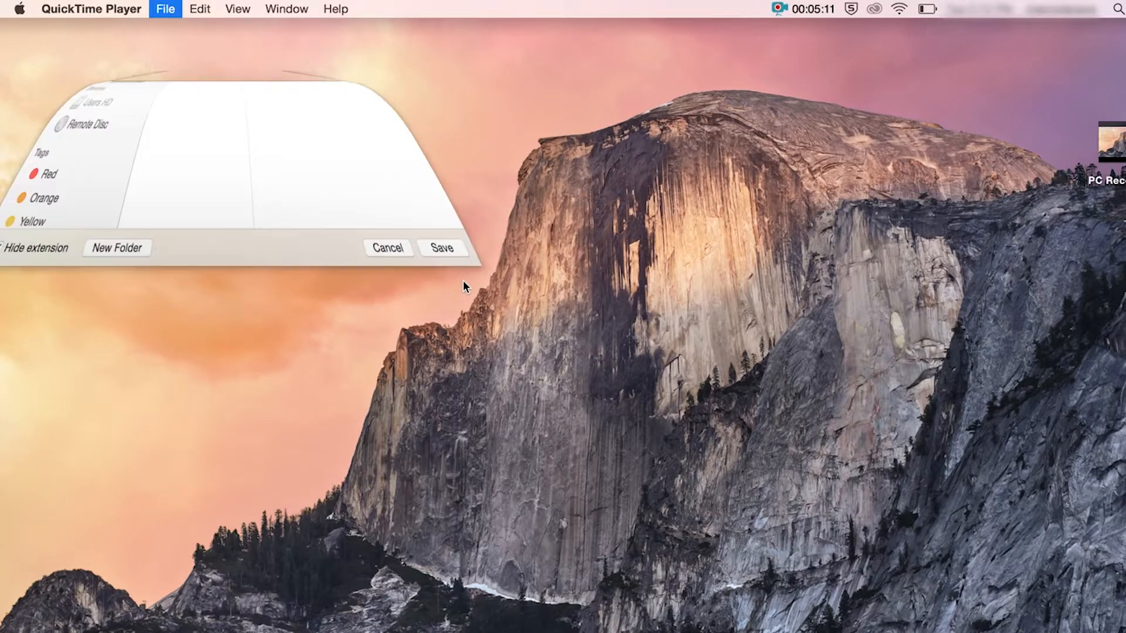